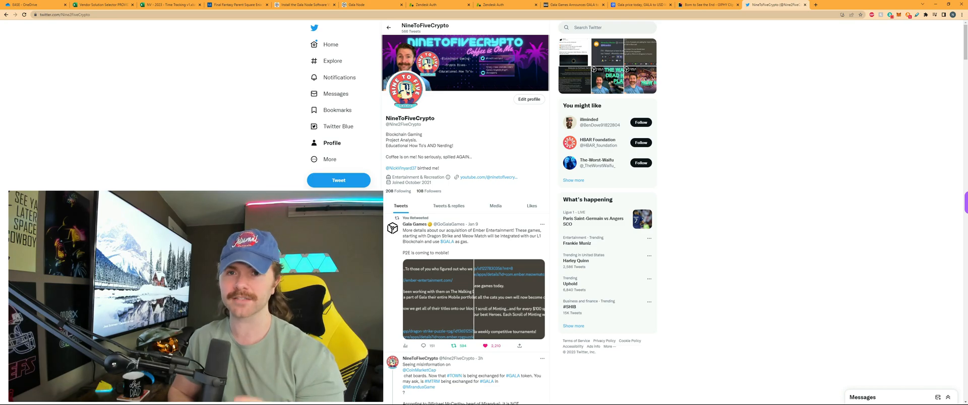
Switch from the Twitter profile to the Gala Node Dashboard sign-in page.
click(829, 6)
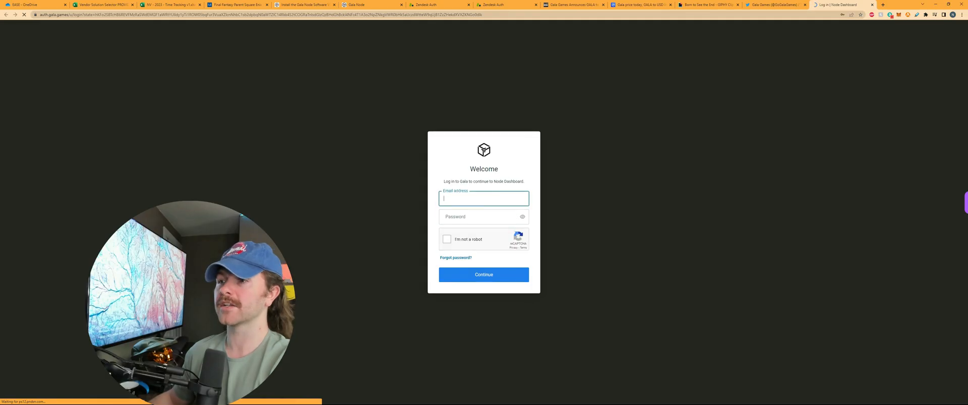
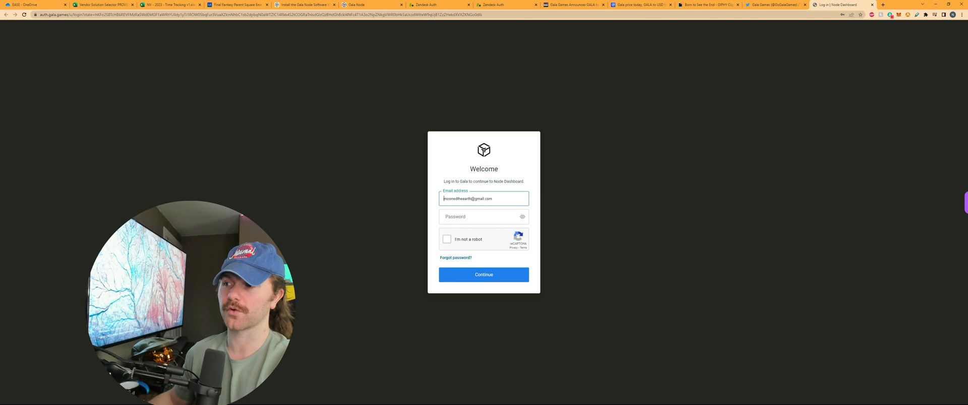
click(447, 238)
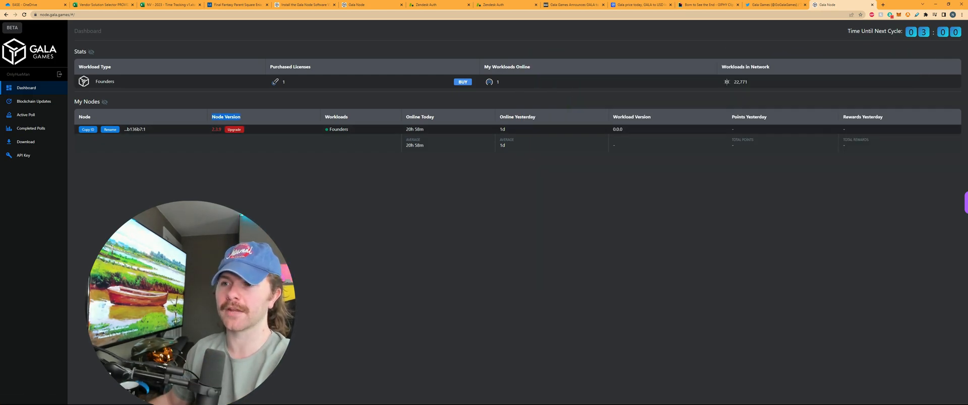
mouse_move(216, 129)
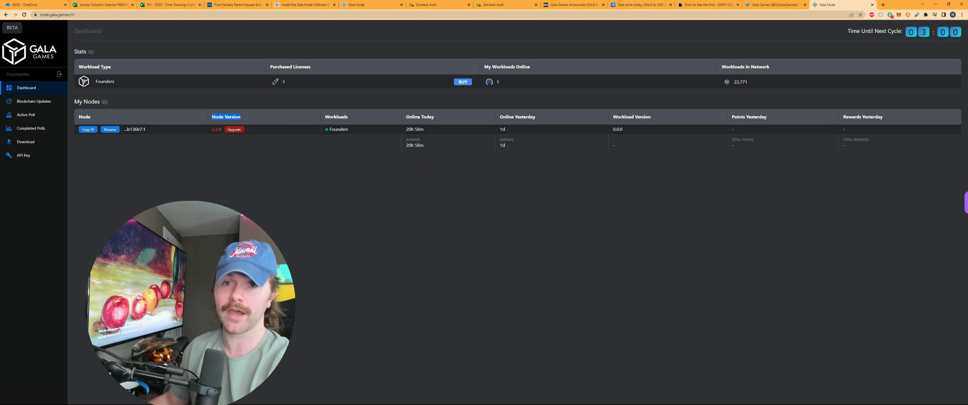
Go to the Download page for the node software from the sidebar.
click(24, 142)
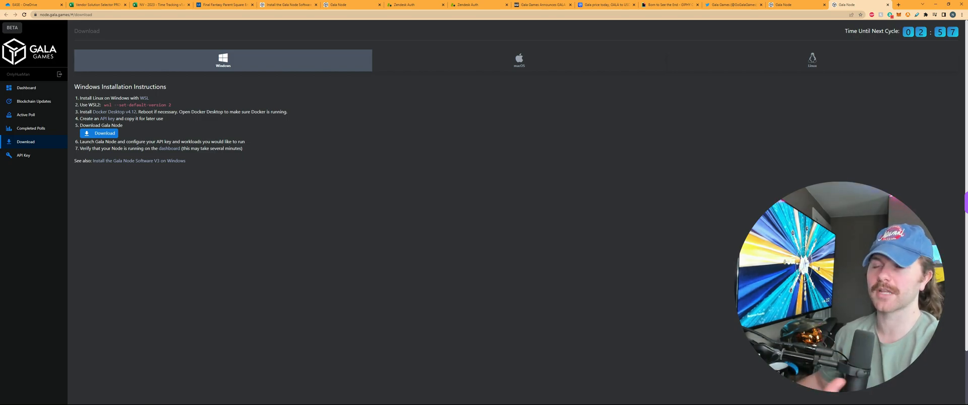
Switch the Download page to the Linux installation instructions.
click(811, 59)
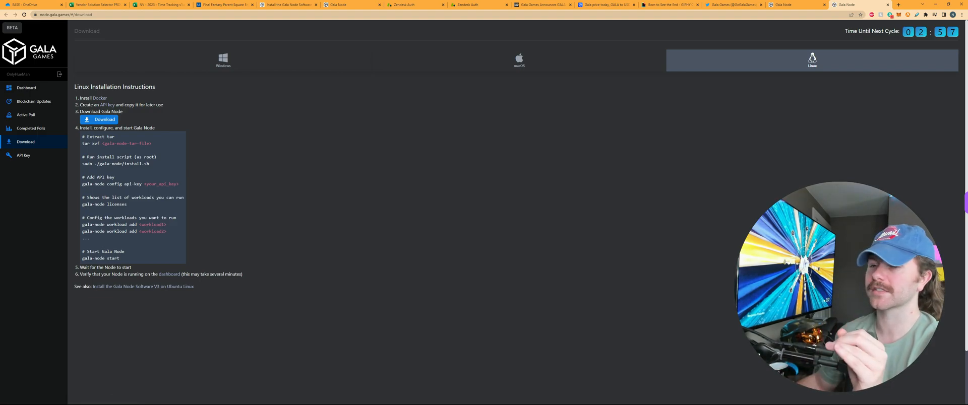
mouse_move(143, 287)
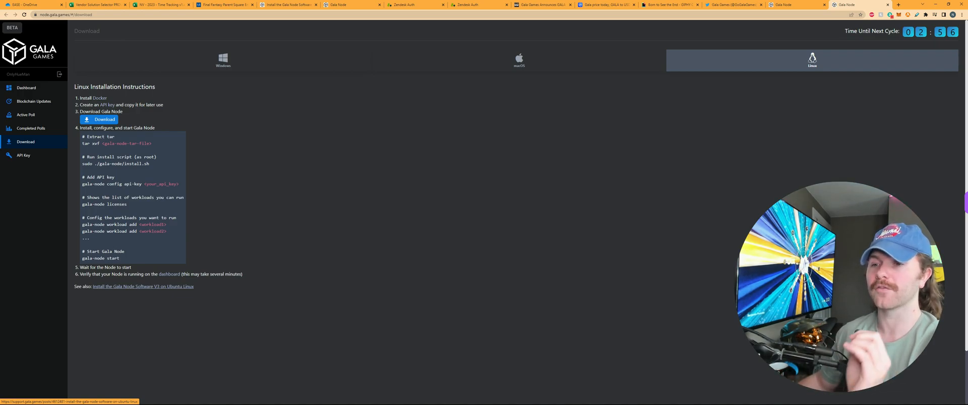
Open the 'Install the Gala Node Software V3 on Ubuntu Linux' guide beside the terminal.
click(143, 286)
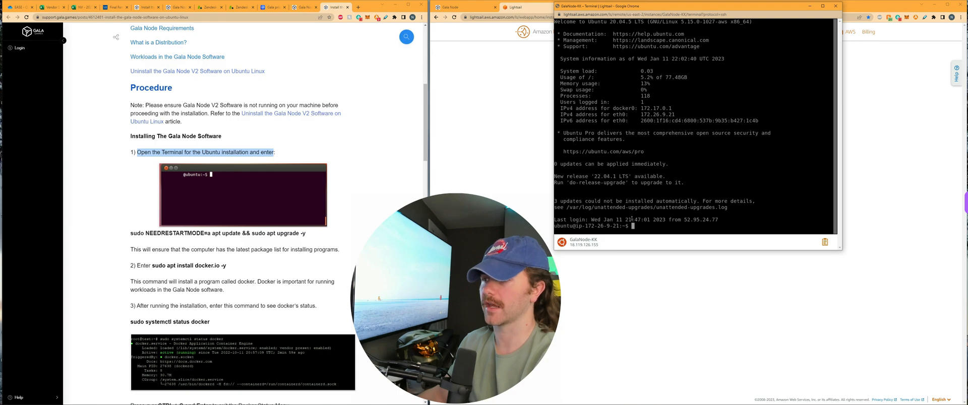
scroll(down, 3)
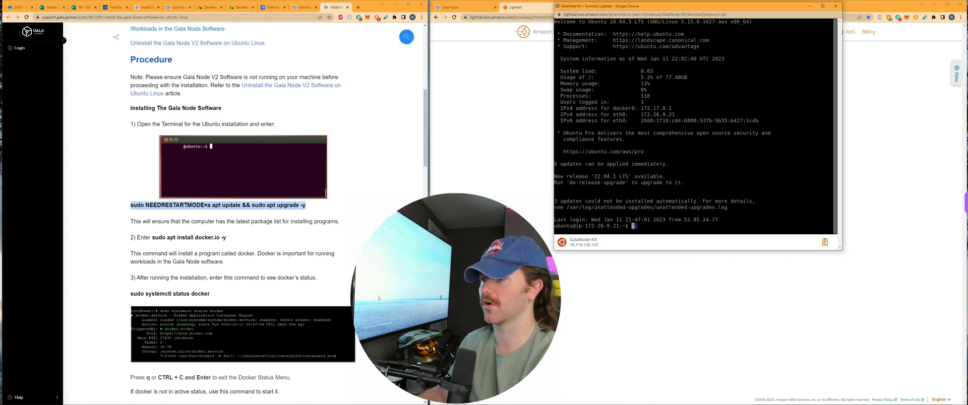
Run sudo NEEDRESTARTMODE=a apt update && sudo apt upgrade -y on the server.
text(sudo NEEDRESTARTMODE=a apt update && sudo apt upgrade -y)
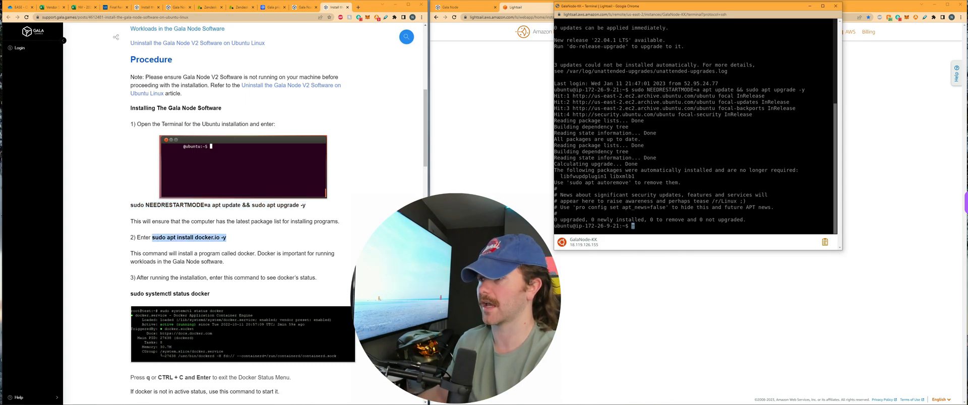
Install docker.io with apt, then check it with sudo systemctl status docker.
text(sudo apt install docker.io -y)
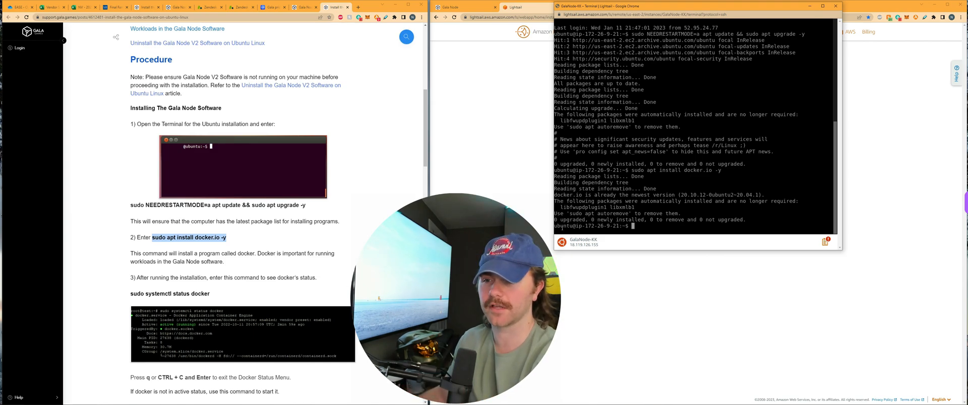
scroll(down, 3)
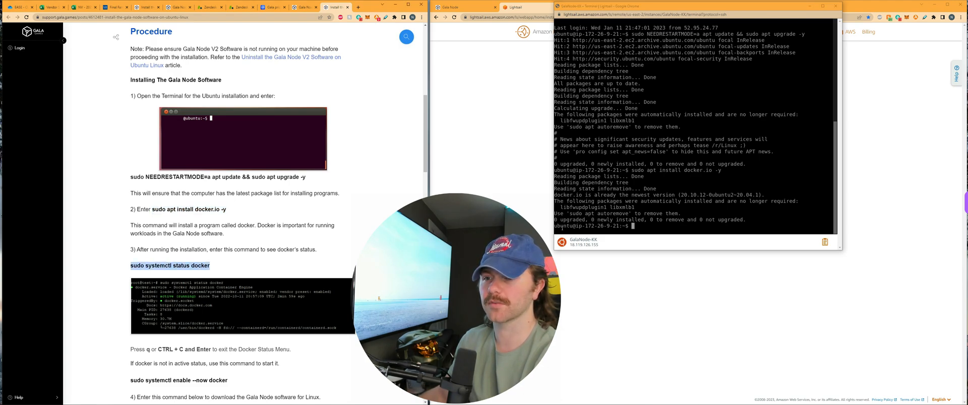
right_click(170, 265)
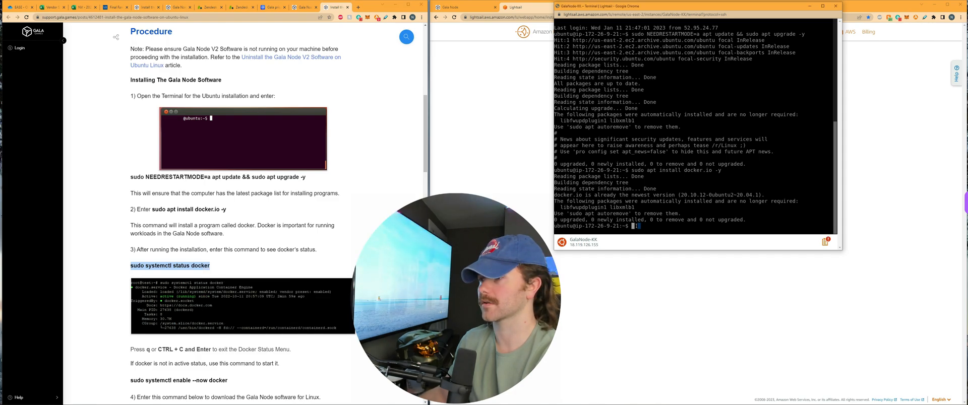
text(sudo systemctl status docker)
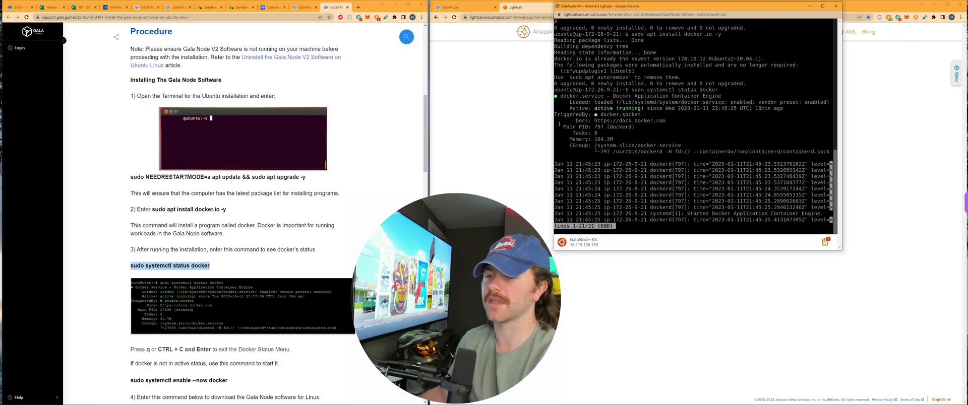
Follow the guide past the Docker startup command and download the node with wget links.gala.com/DownloadLinuxNode.
scroll(down, 3)
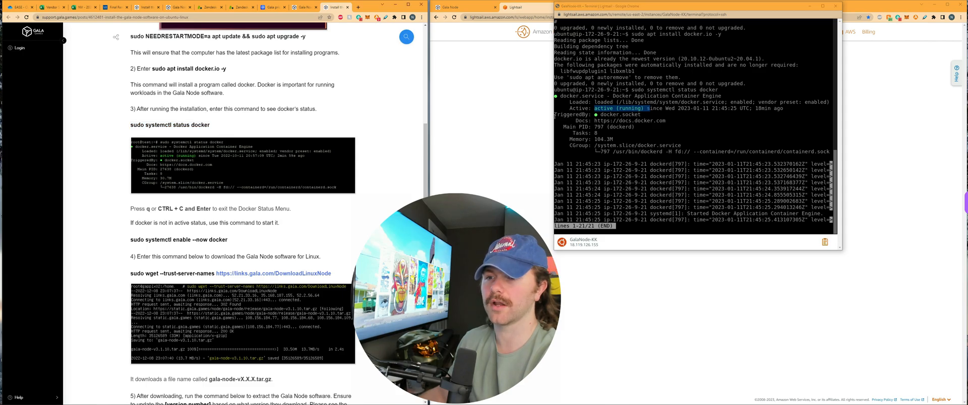
double_click(179, 239)
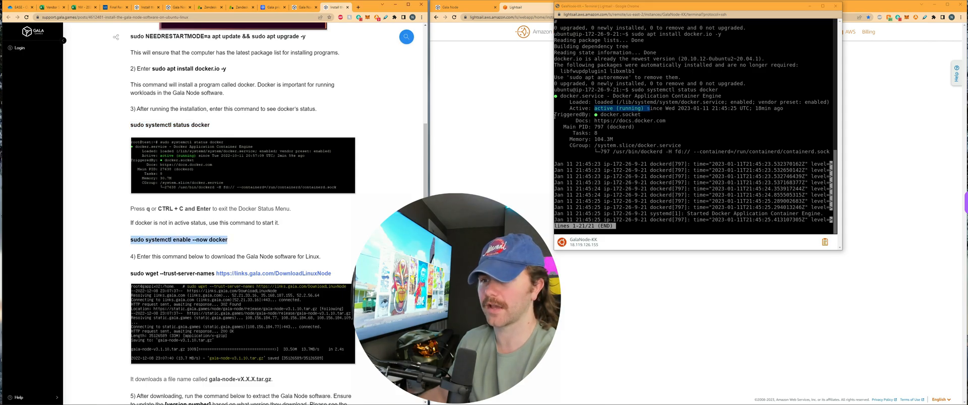
scroll(down, 3)
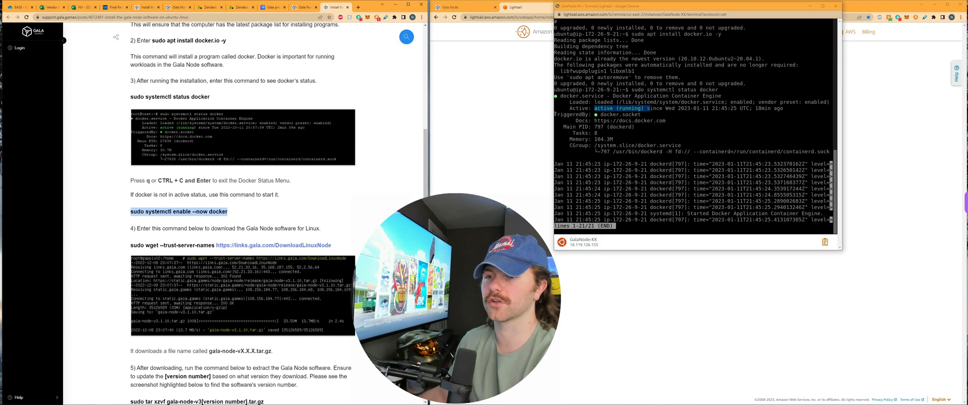
scroll(down, 3)
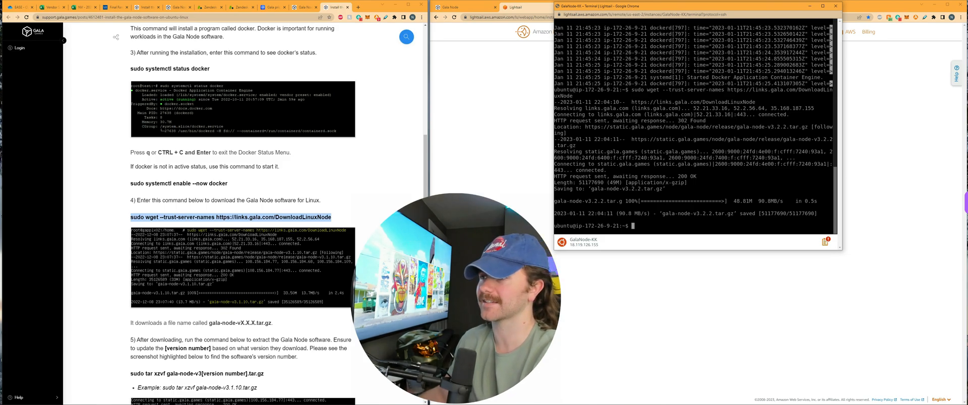
scroll(down, 3)
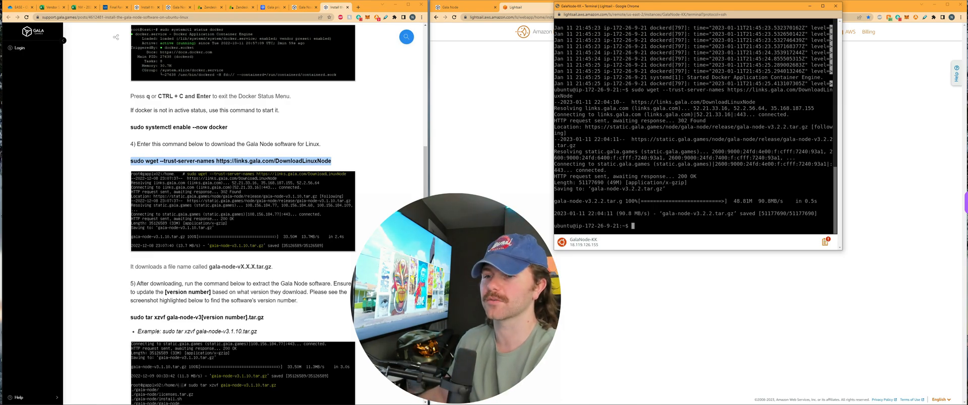
scroll(down, 3)
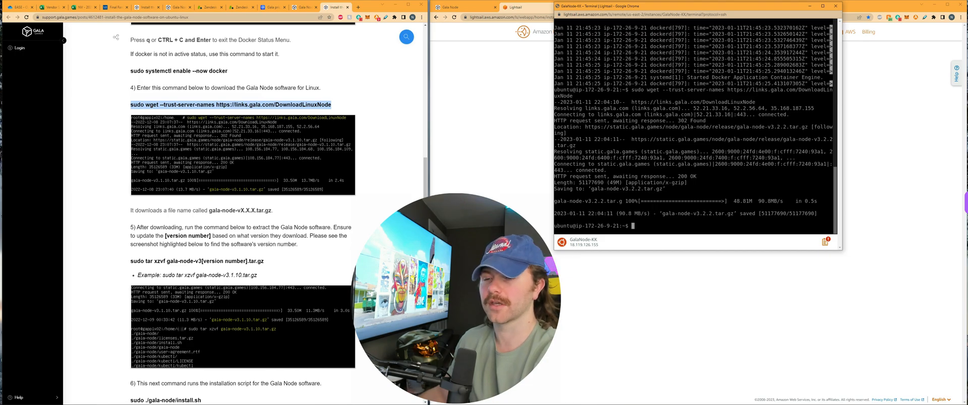
Extract gala-node-v3.2.2.tar.gz with sudo tar xzvf to unpack the gala-node folder.
scroll(down, 3)
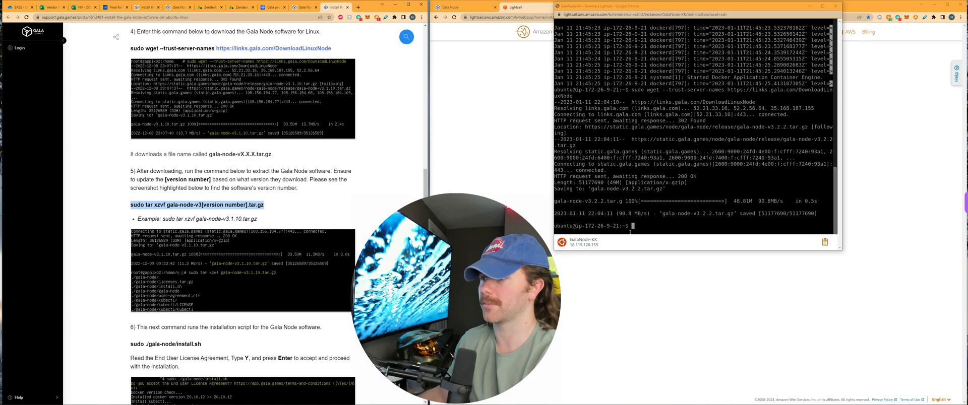
text(sudo tar xzvf gala-node-v3[version number].tar.gz)
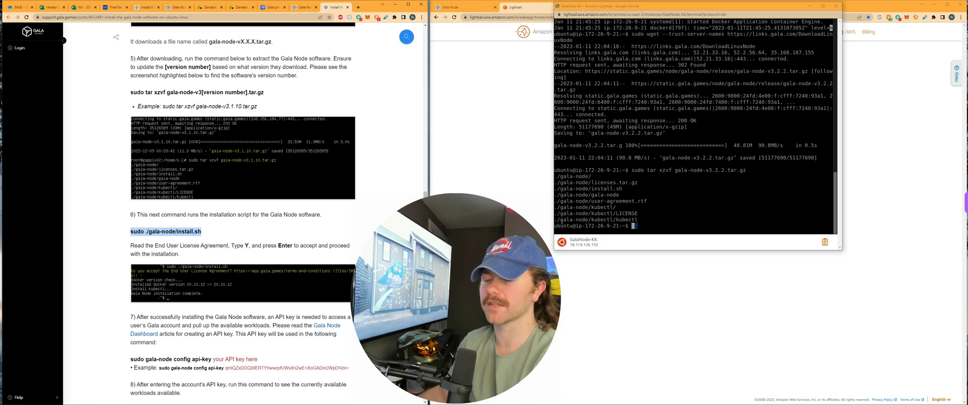
Run sudo ./gala-node/install.sh and answer y to accept the EULA.
right_click(633, 226)
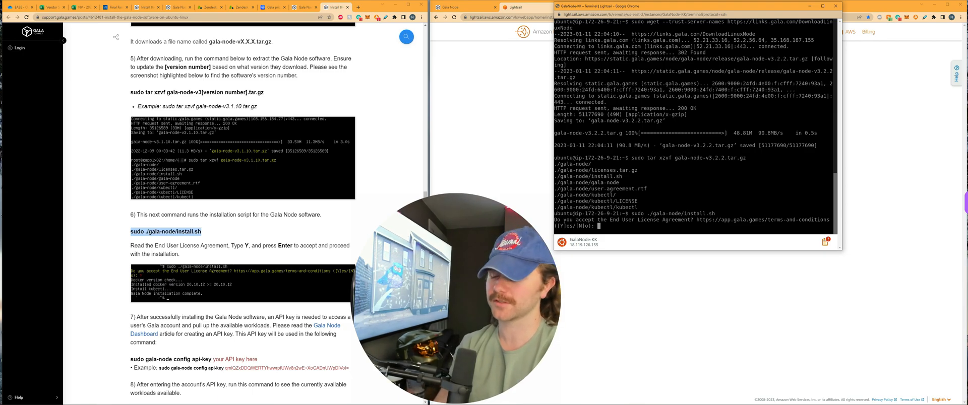
text(y)
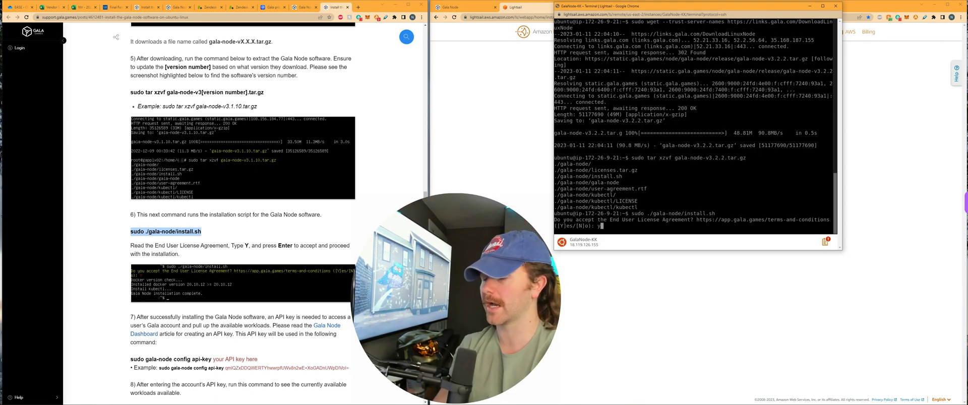
text(y)
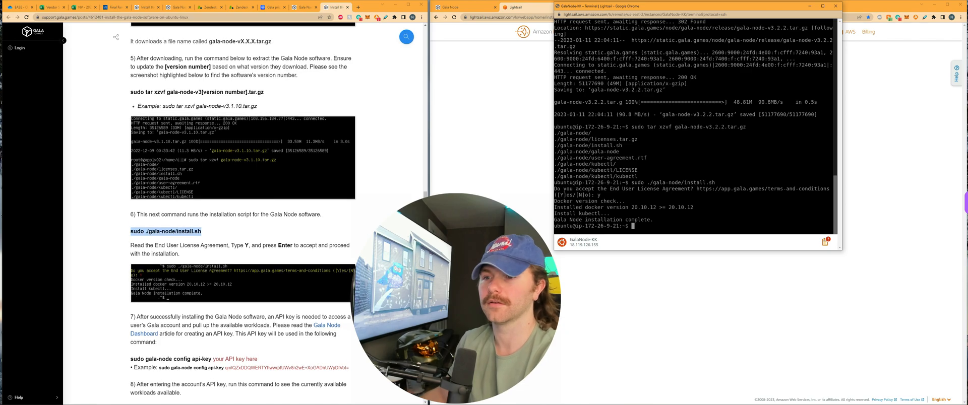
scroll(down, 3)
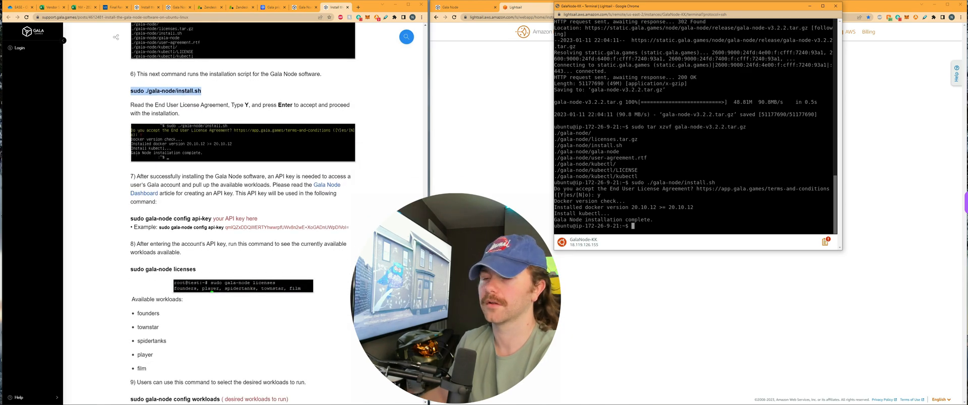
Run the sudo gala-node config api-key command with the API key in the terminal.
scroll(down, 3)
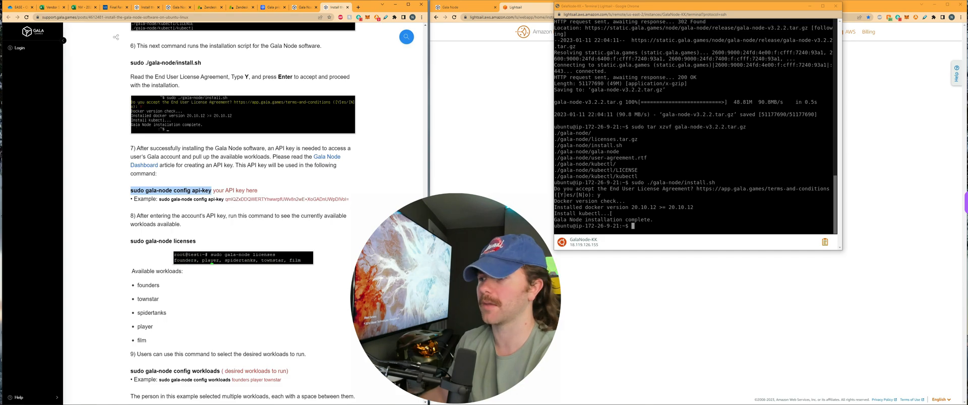
right_click(633, 225)
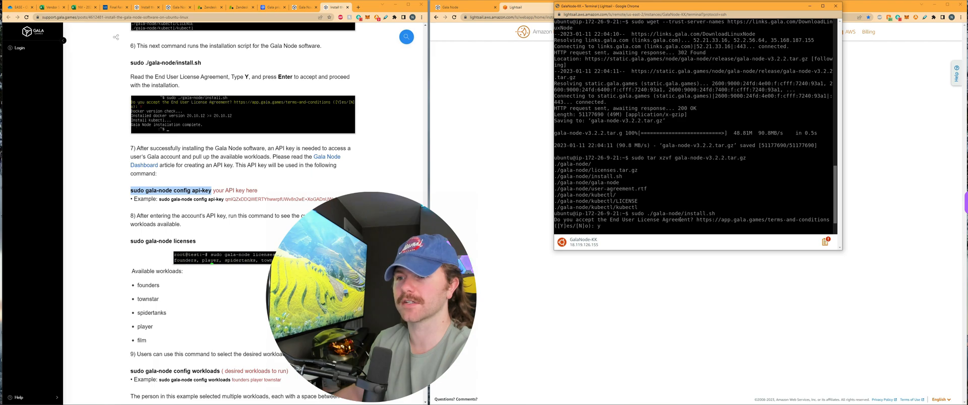
scroll(down, 3)
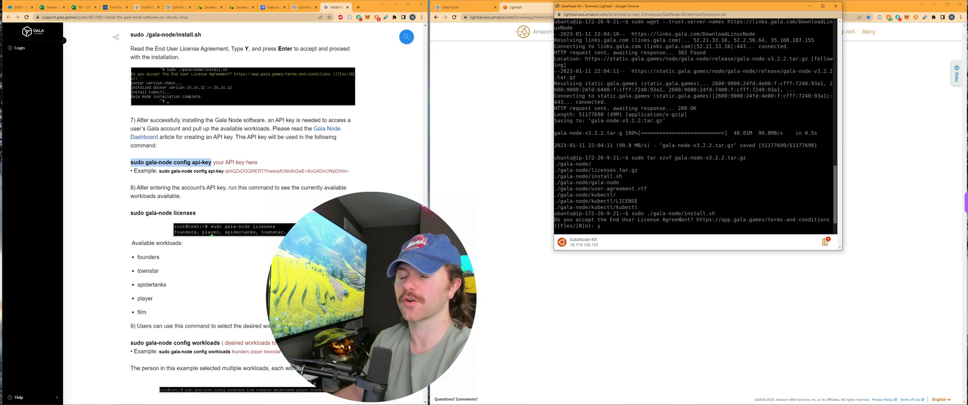
Configure the workloads and run sudo gala-node start so the terminal reports Gala Node created.
right_click(164, 99)
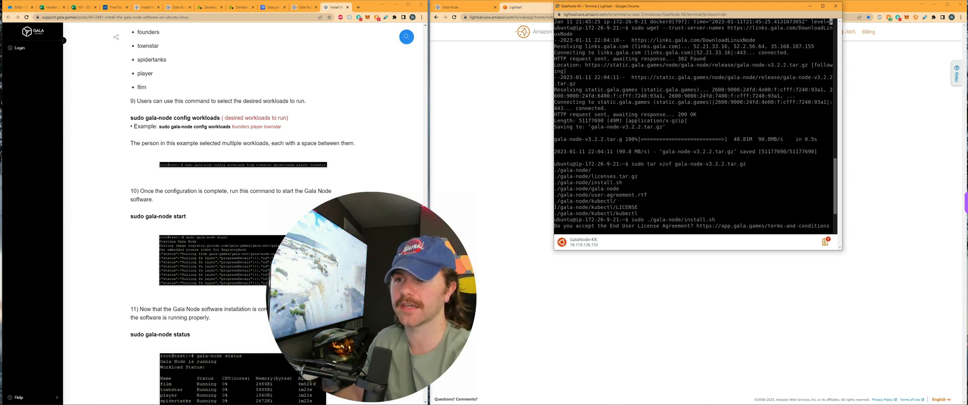
double_click(174, 118)
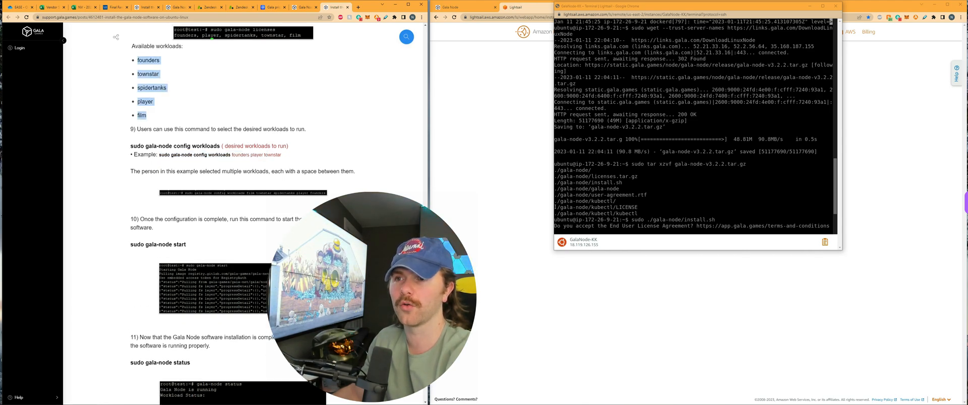
scroll(down, 3)
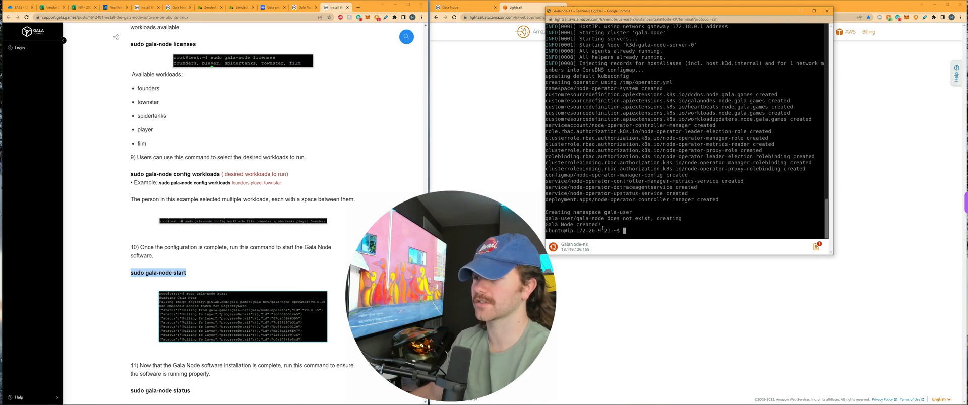
Run sudo gala-node status in the terminal to confirm the node is starting.
scroll(down, 3)
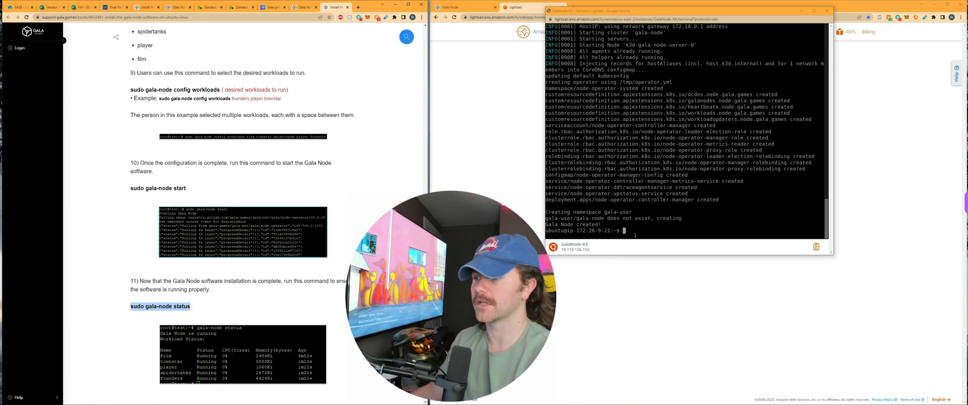
right_click(630, 231)
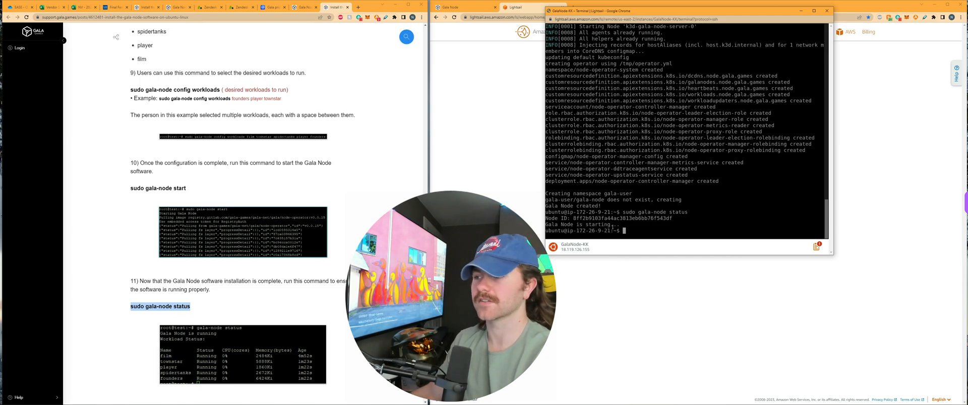
scroll(down, 3)
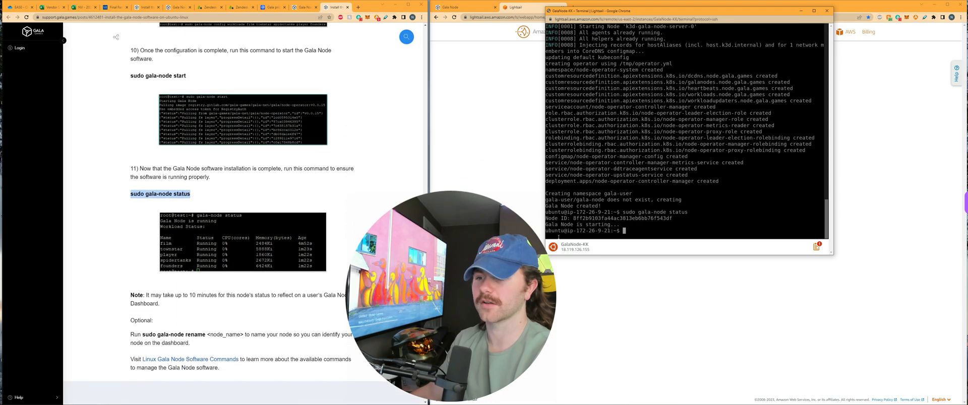
scroll(down, 3)
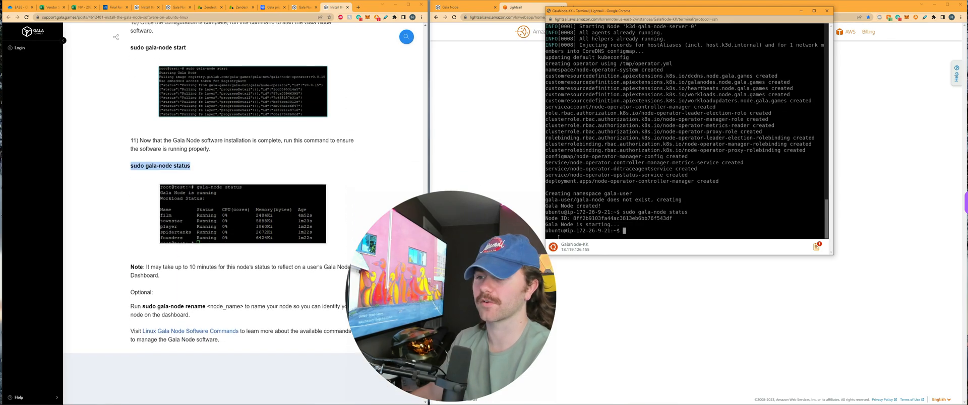
scroll(down, 3)
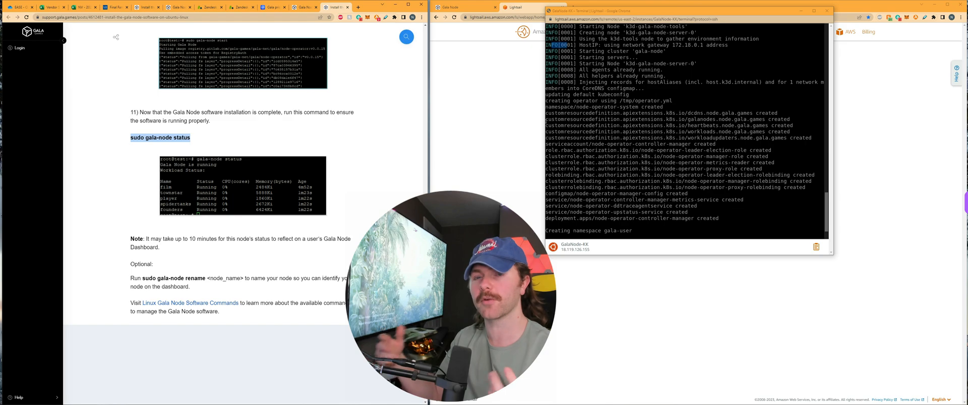
scroll(down, 3)
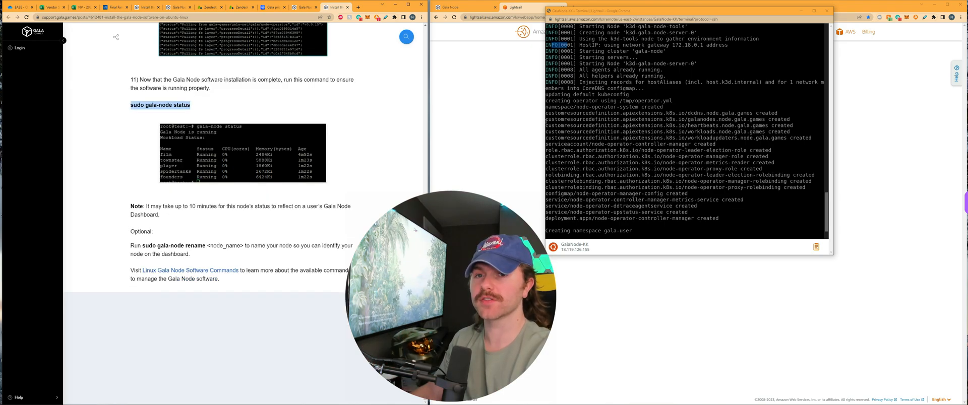